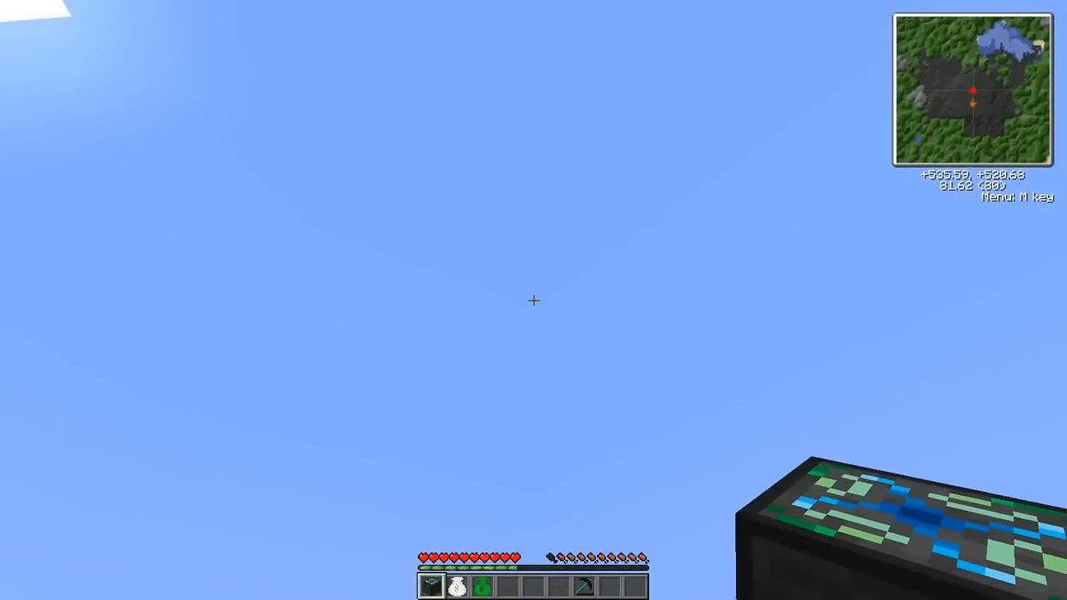
{"action": "mouse_move", "coordinate": [533, 300]}
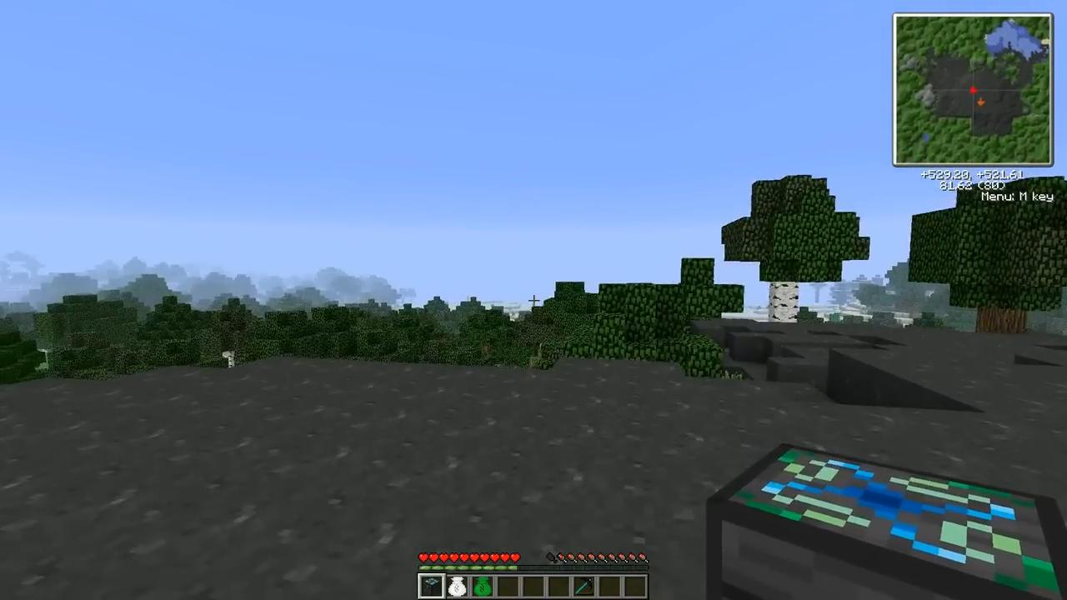
Bring up the inventory with the item list to find the alchemical chest recipe.
{"action": "key", "text": "e"}
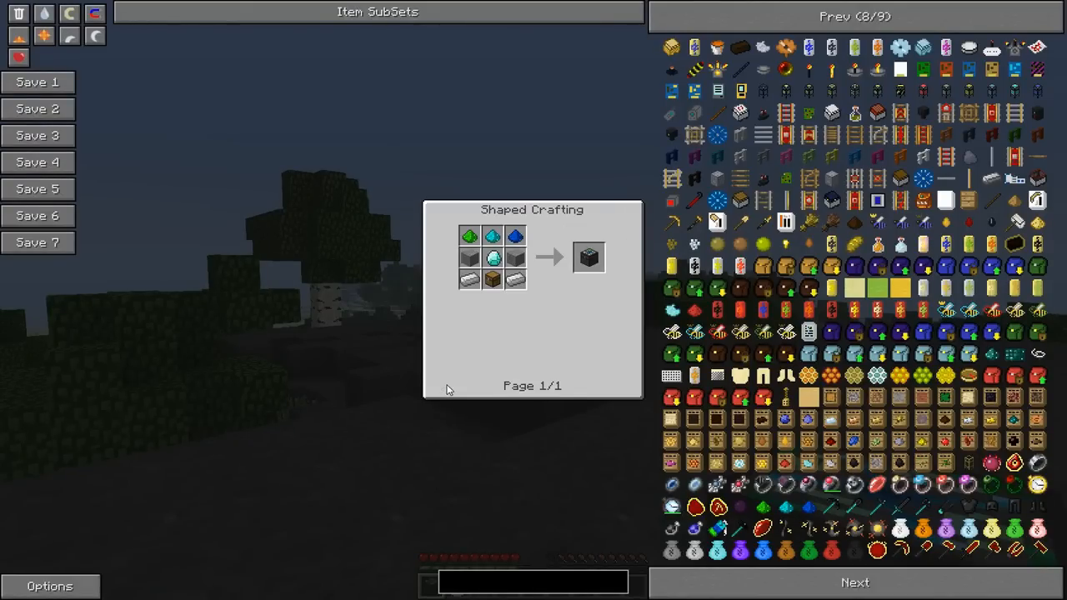
{"action": "mouse_move", "coordinate": [565, 265]}
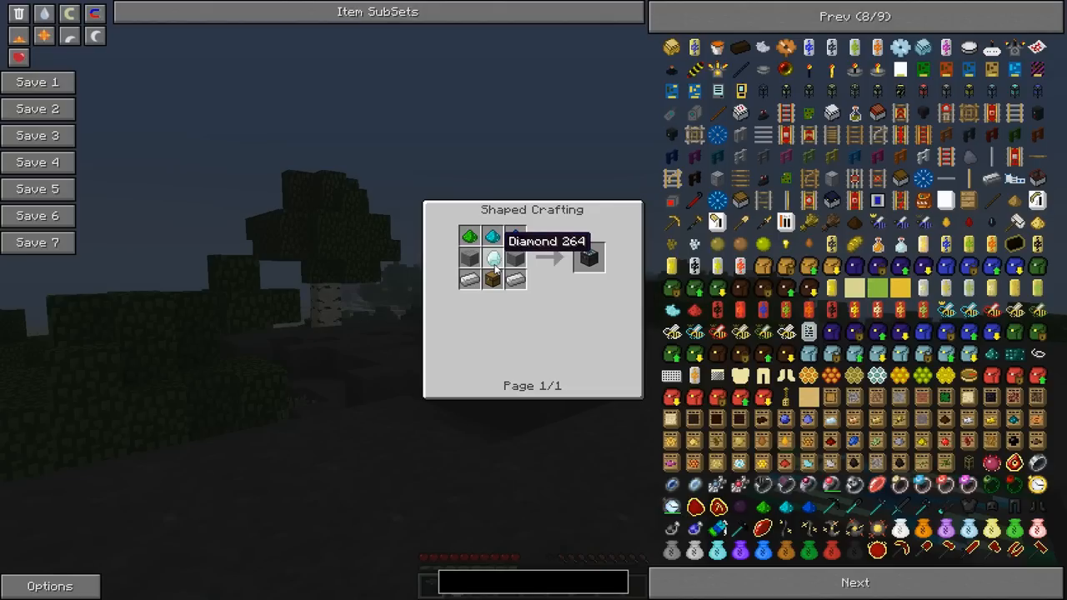
{"action": "mouse_move", "coordinate": [513, 237]}
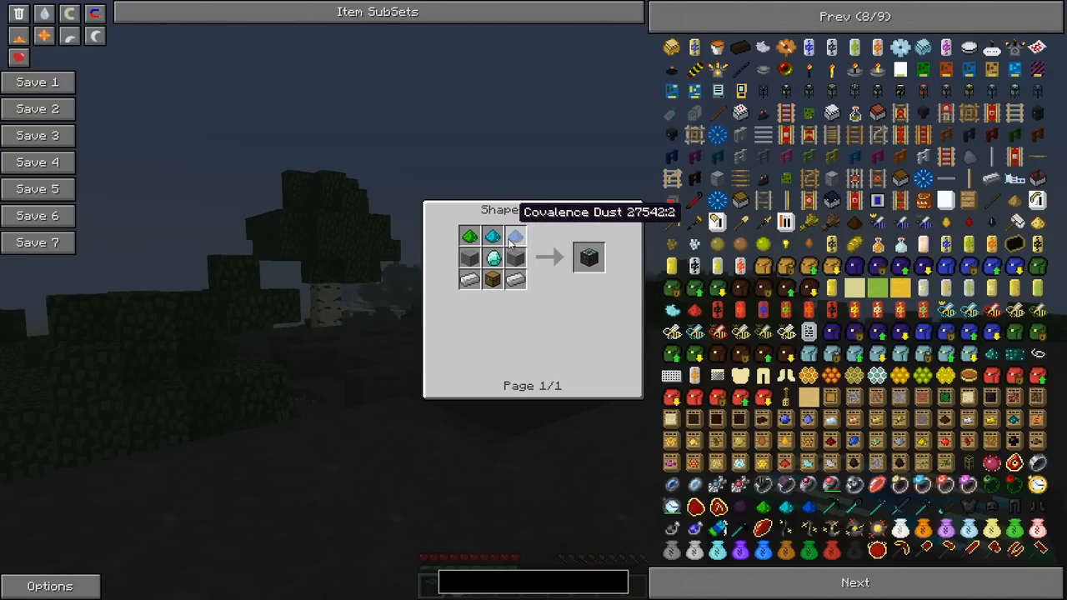
{"action": "mouse_move", "coordinate": [493, 259]}
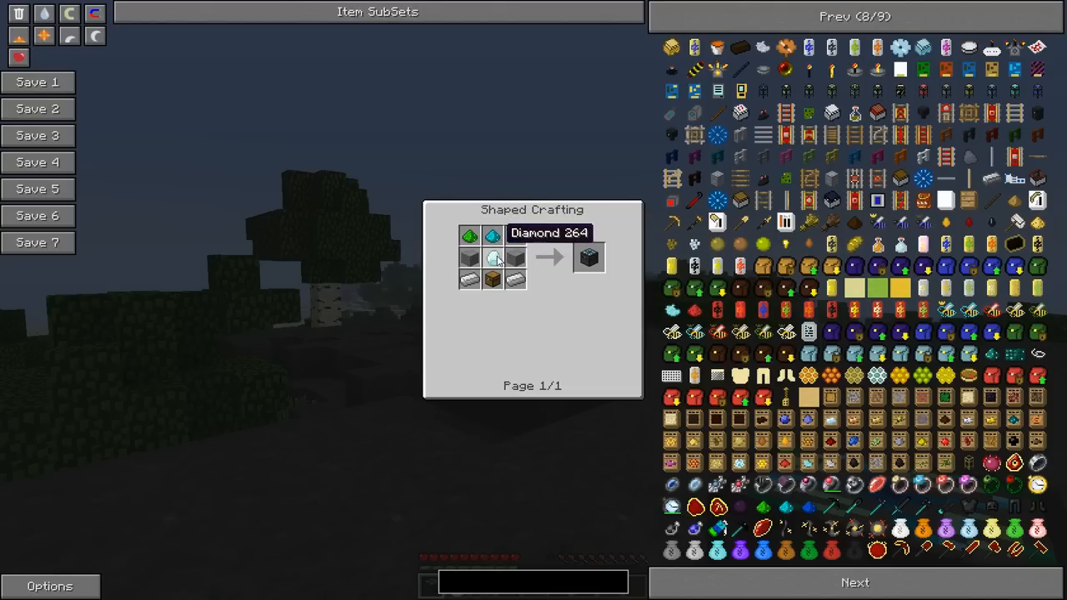
{"action": "mouse_move", "coordinate": [515, 237]}
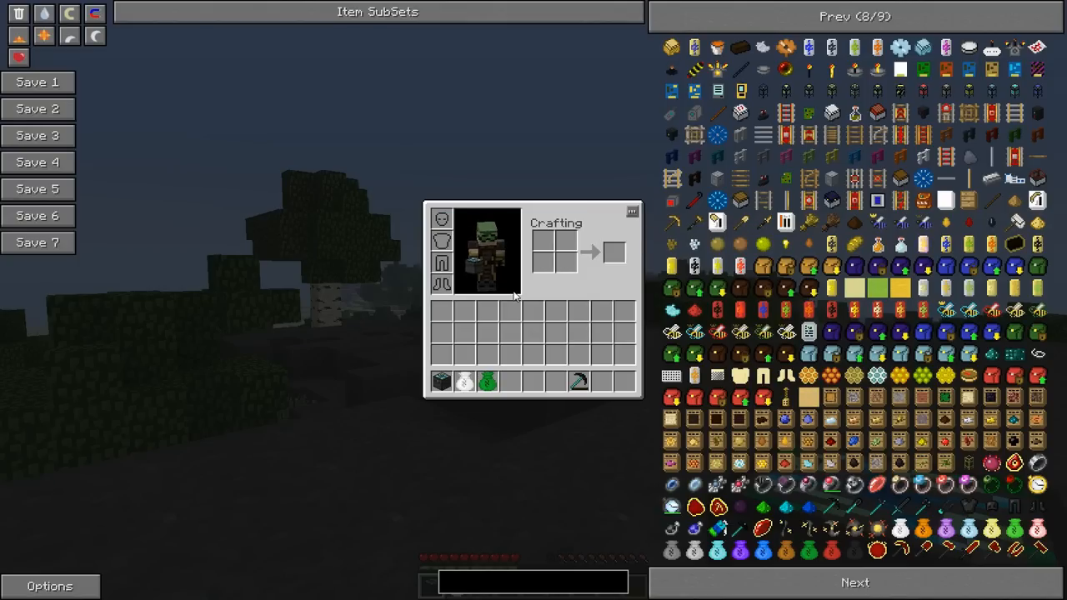
Place the alchemical chest on the stone ground and confirm its large storage grid is empty.
{"action": "key", "text": "Escape"}
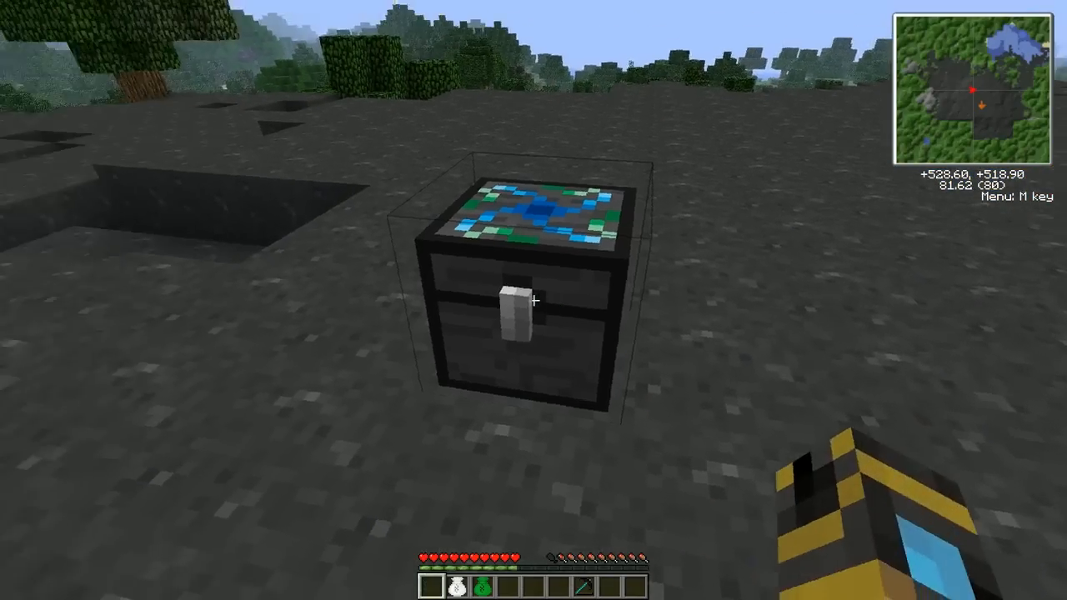
{"action": "right_click", "coordinate": [520, 317]}
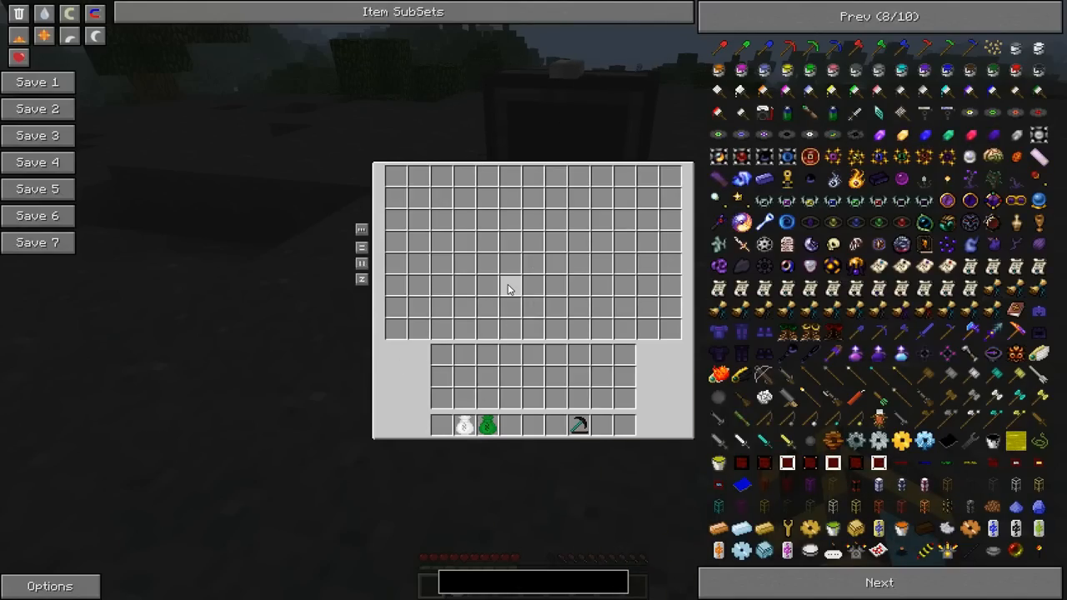
{"action": "key", "text": "Escape"}
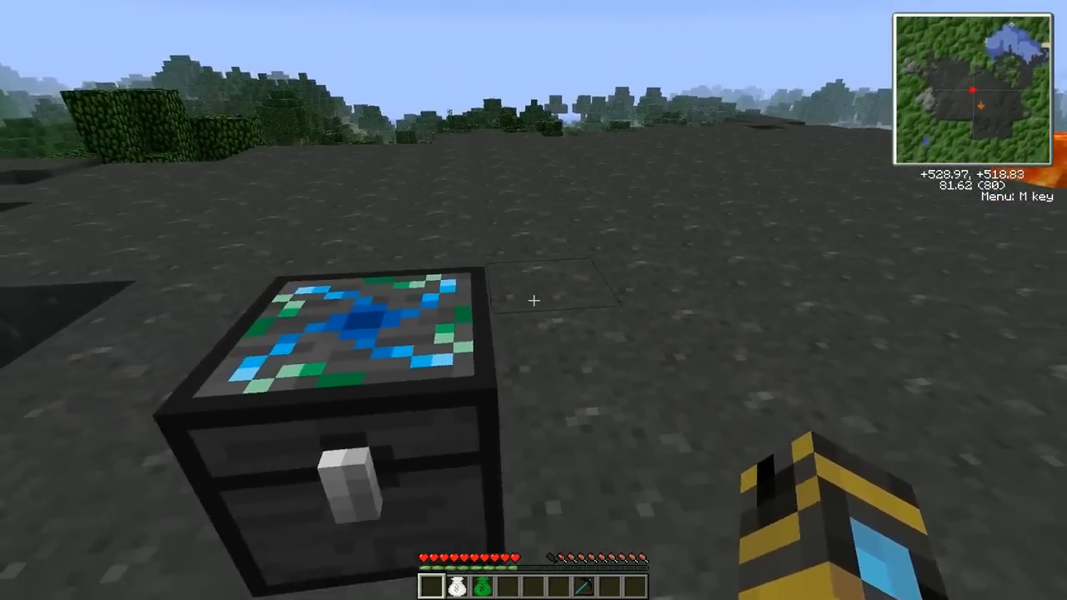
{"action": "mouse_move", "coordinate": [534, 300]}
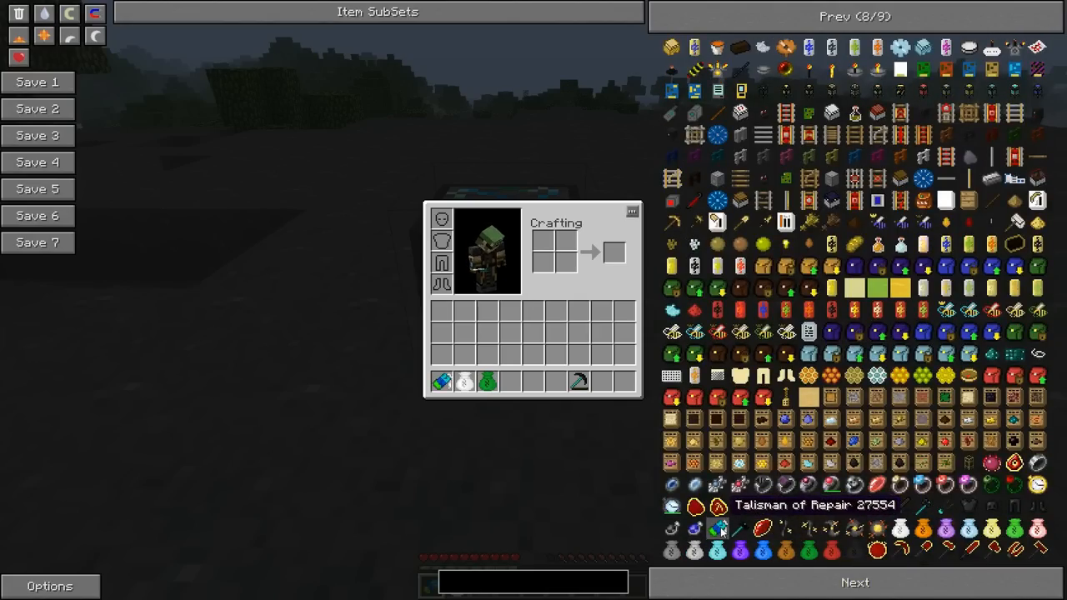
{"action": "mouse_move", "coordinate": [989, 443]}
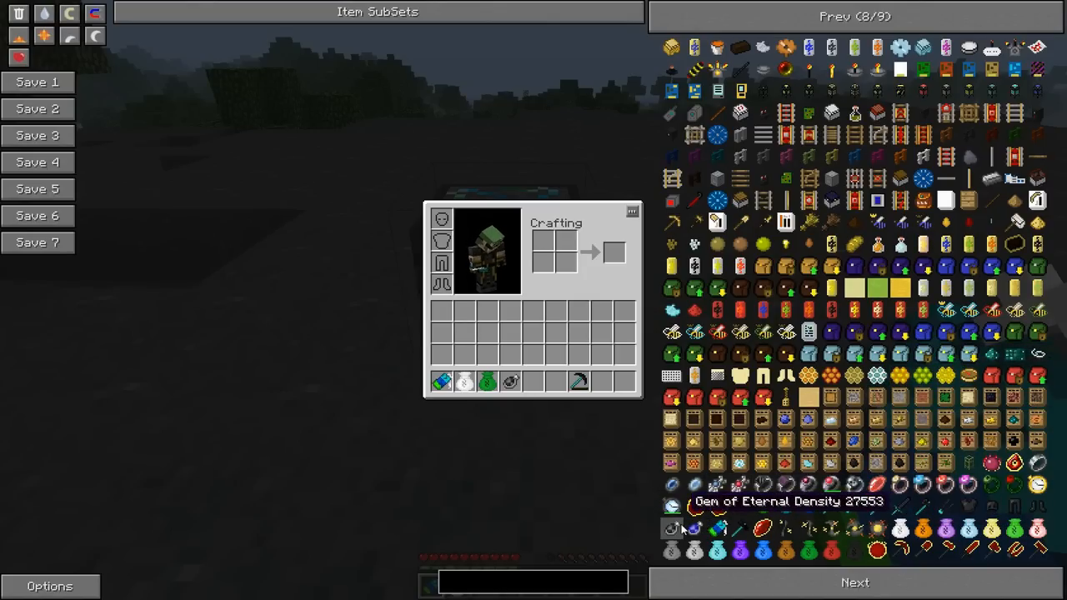
{"action": "mouse_move", "coordinate": [763, 483]}
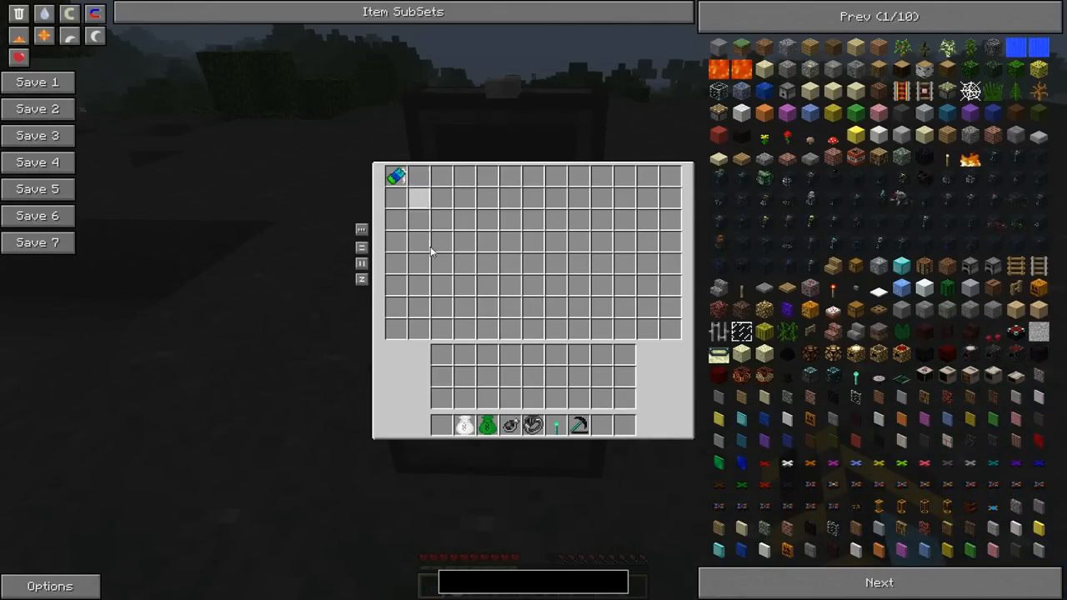
{"action": "mouse_move", "coordinate": [397, 176]}
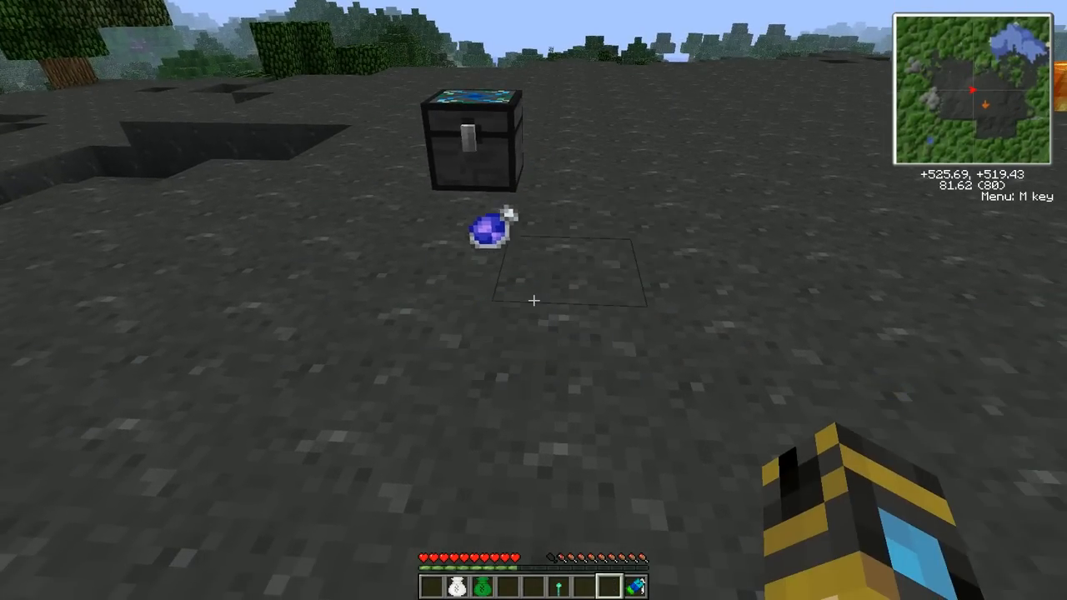
Return to the inventory to pull items like the gem of eternal density into the hotbar.
{"action": "key", "text": "e"}
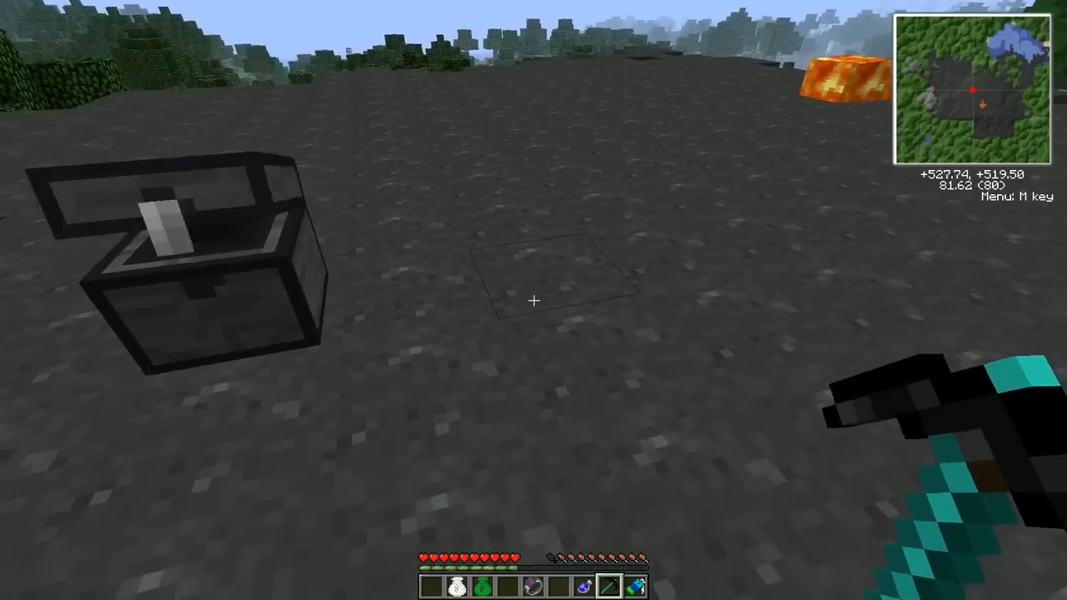
Switch to the dark matter pickaxe via the inventory and mine away the alchemical chest.
{"action": "key", "text": "e"}
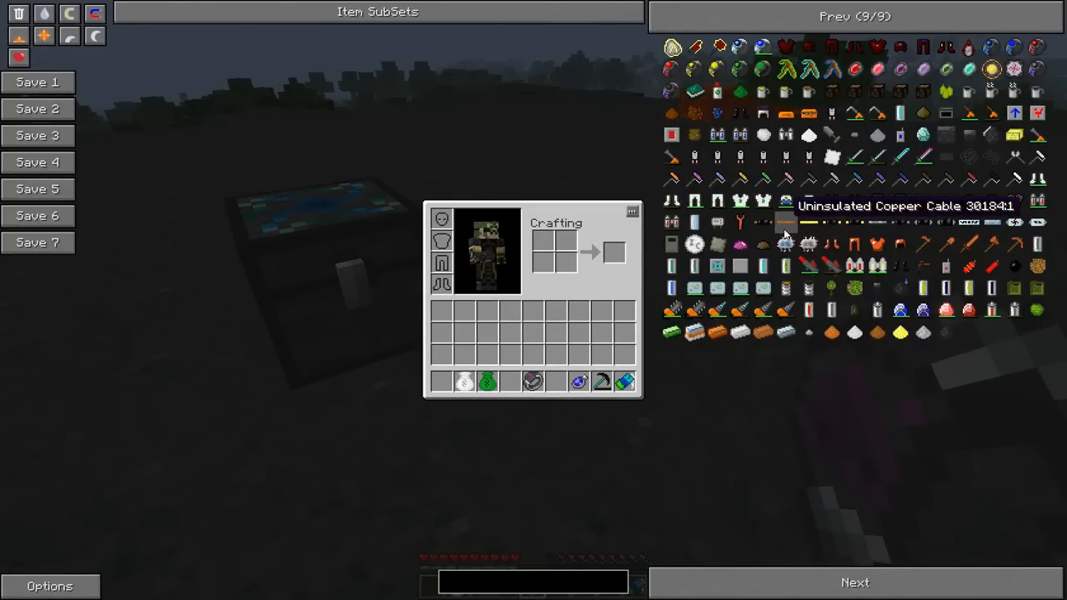
{"action": "left_click", "coordinate": [853, 16]}
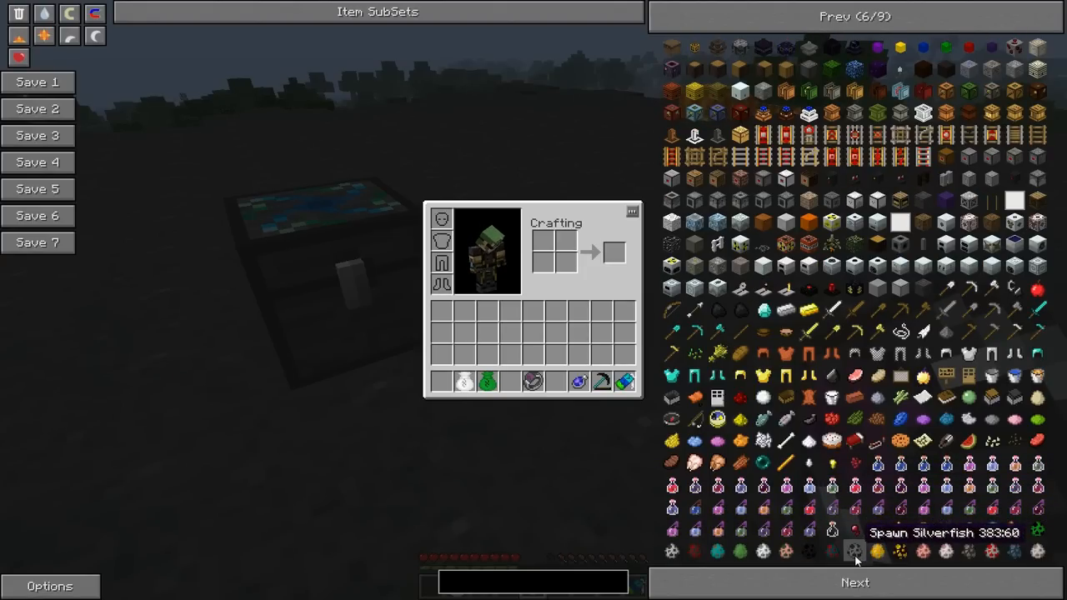
{"action": "key", "text": "Escape"}
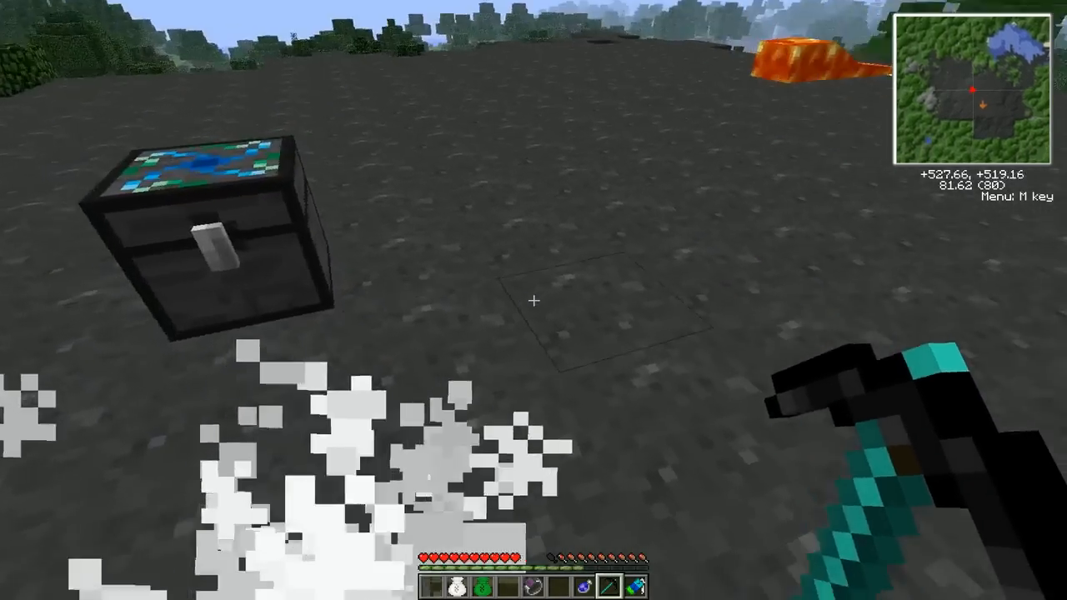
{"action": "key", "text": "e"}
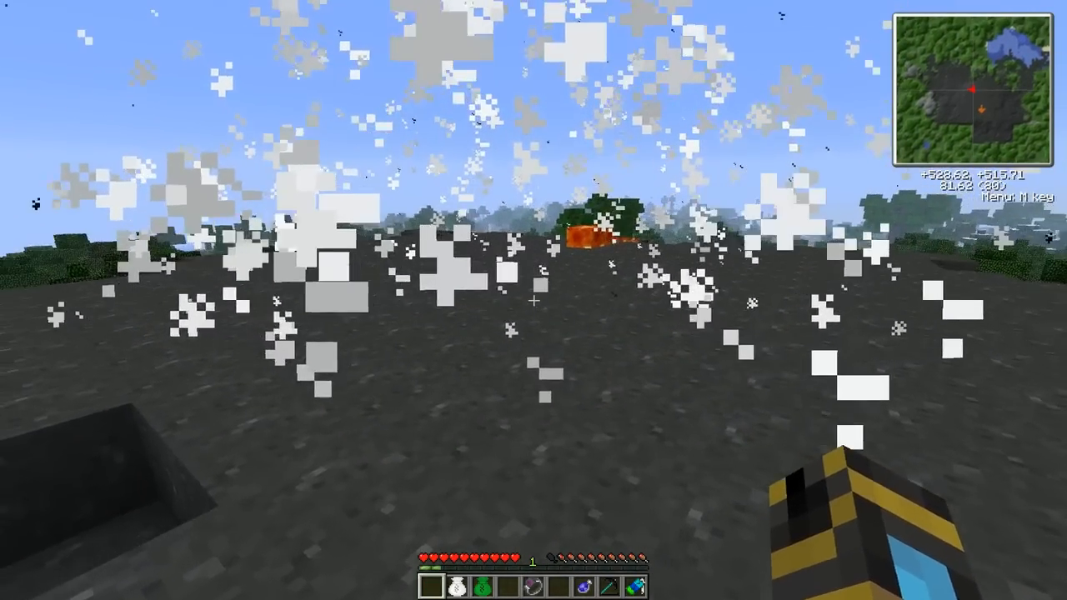
{"action": "key", "text": "e"}
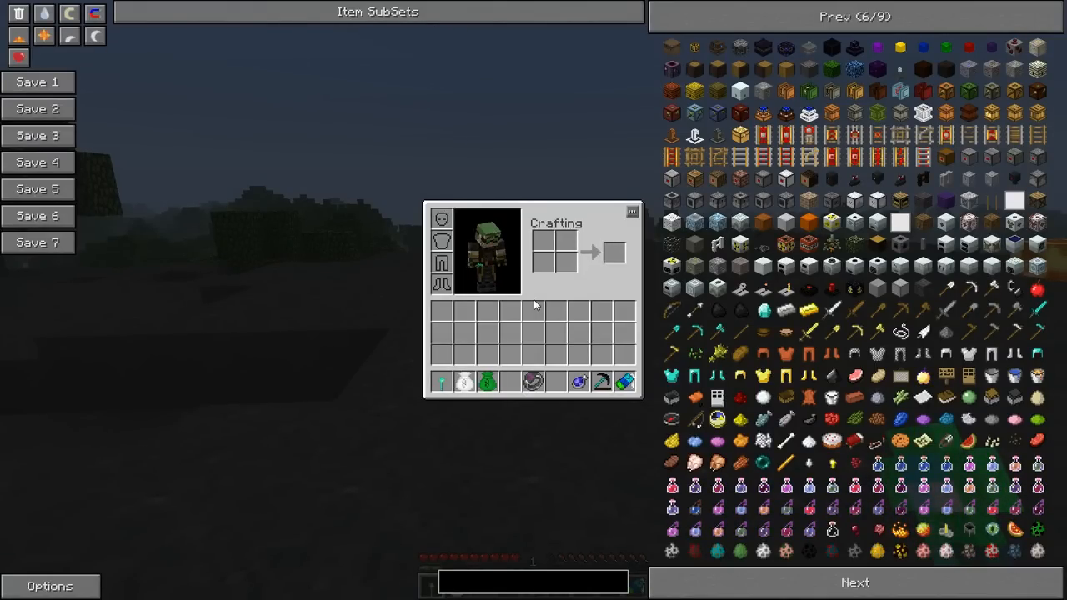
{"action": "mouse_move", "coordinate": [353, 280]}
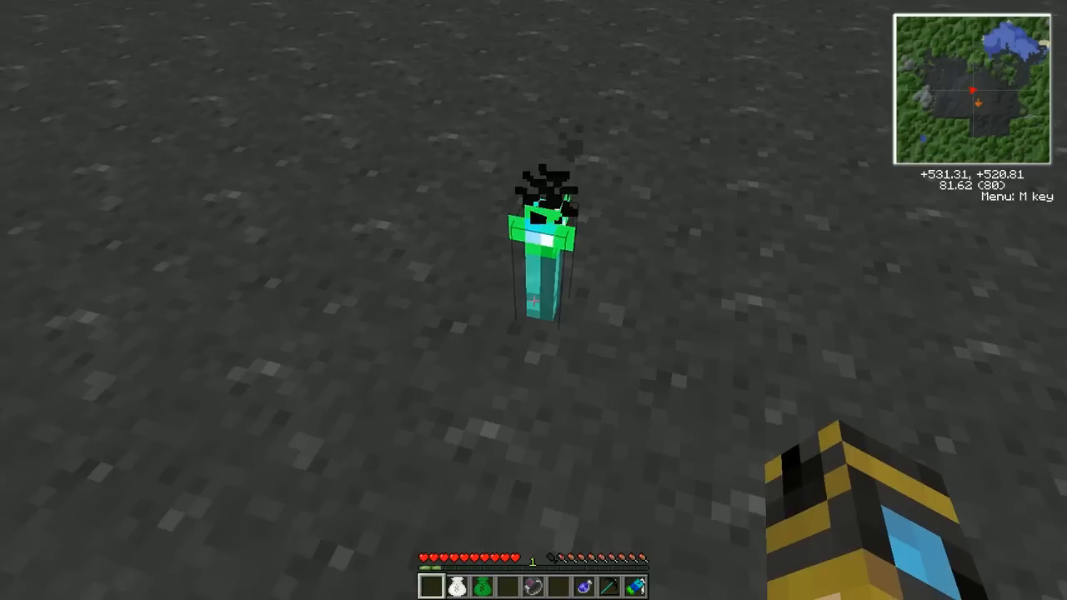
{"action": "key", "text": "e"}
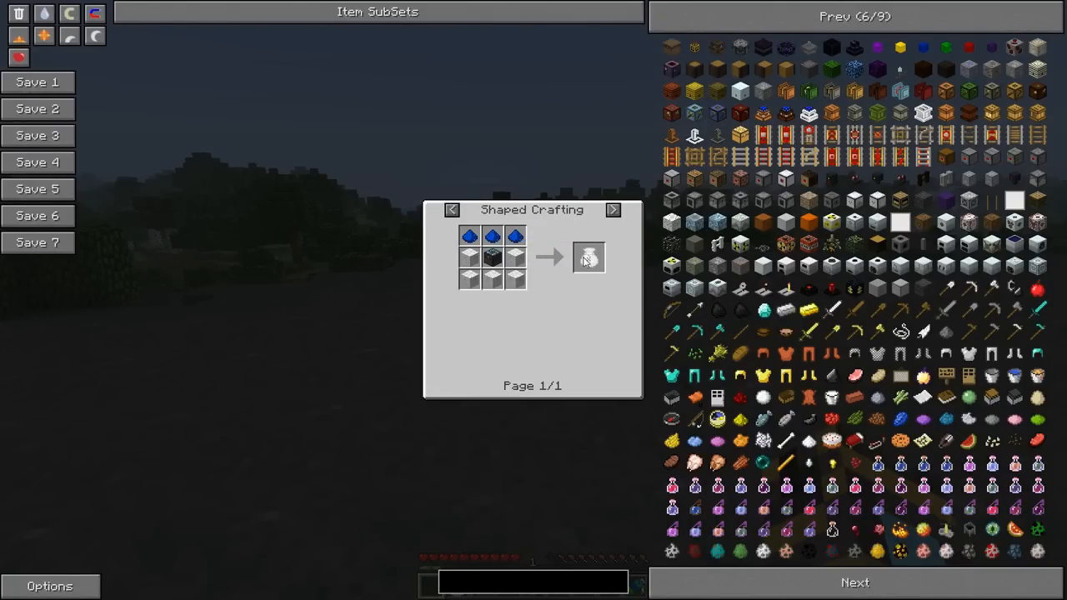
{"action": "mouse_move", "coordinate": [470, 237]}
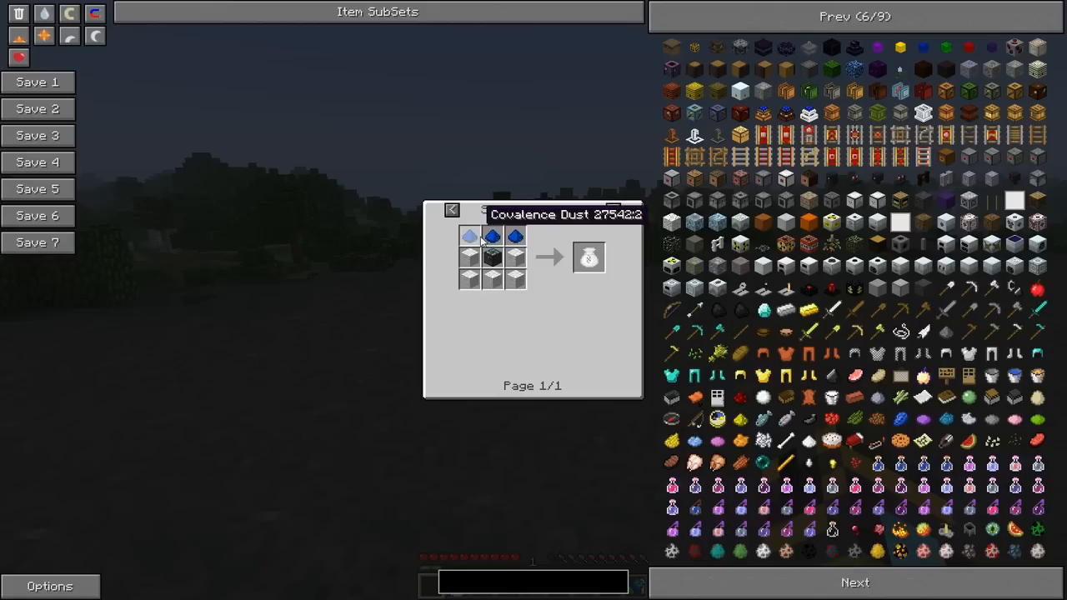
{"action": "mouse_move", "coordinate": [573, 270]}
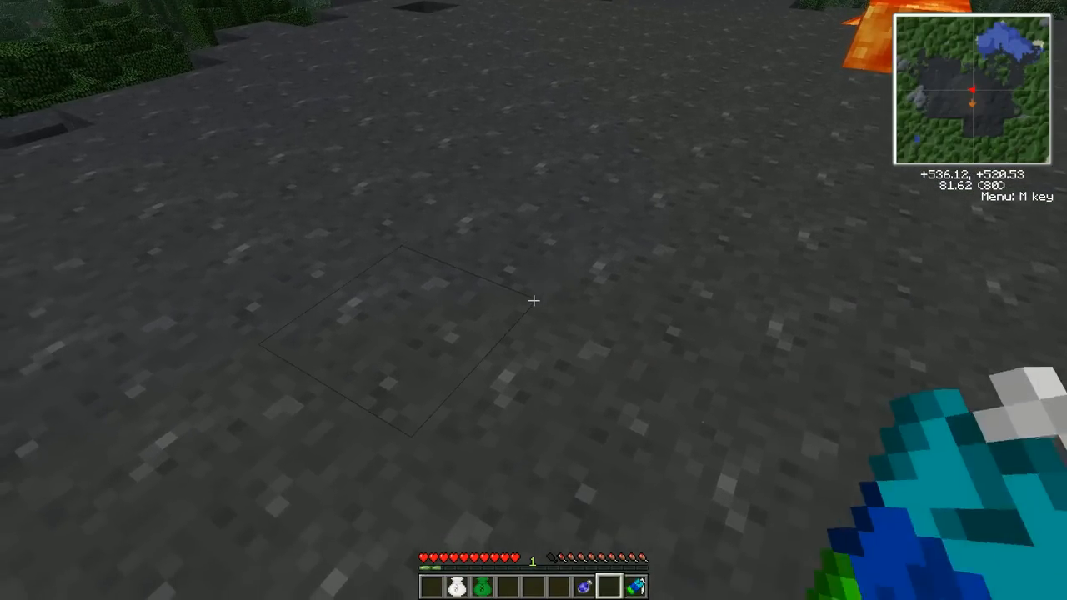
Bring up the alchemy bag's empty large storage grid.
{"action": "key", "text": "e"}
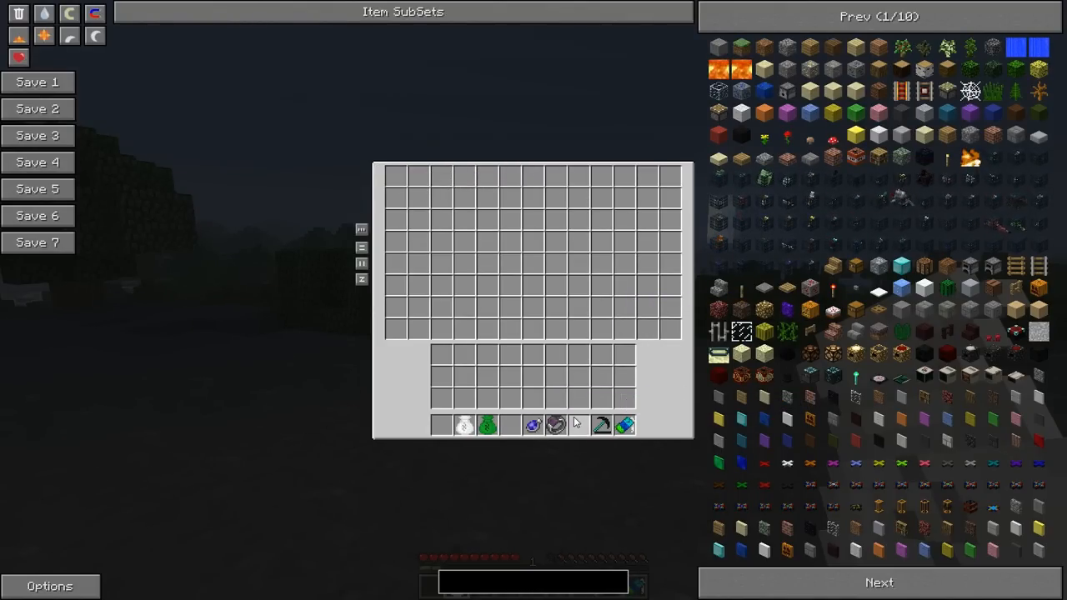
{"action": "mouse_move", "coordinate": [420, 420]}
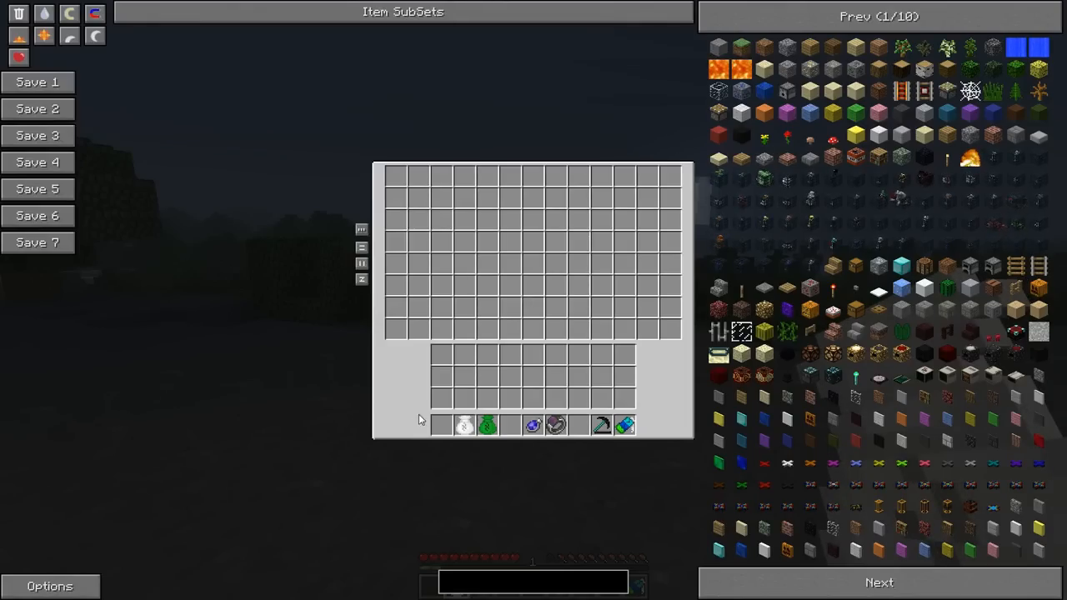
{"action": "mouse_move", "coordinate": [533, 426]}
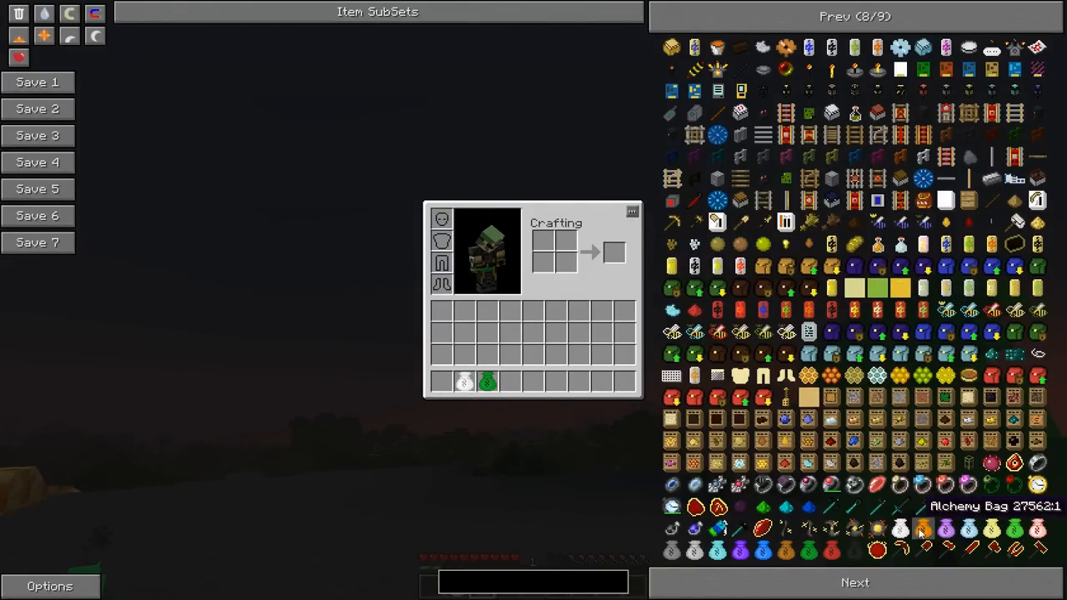
{"action": "mouse_move", "coordinate": [854, 550]}
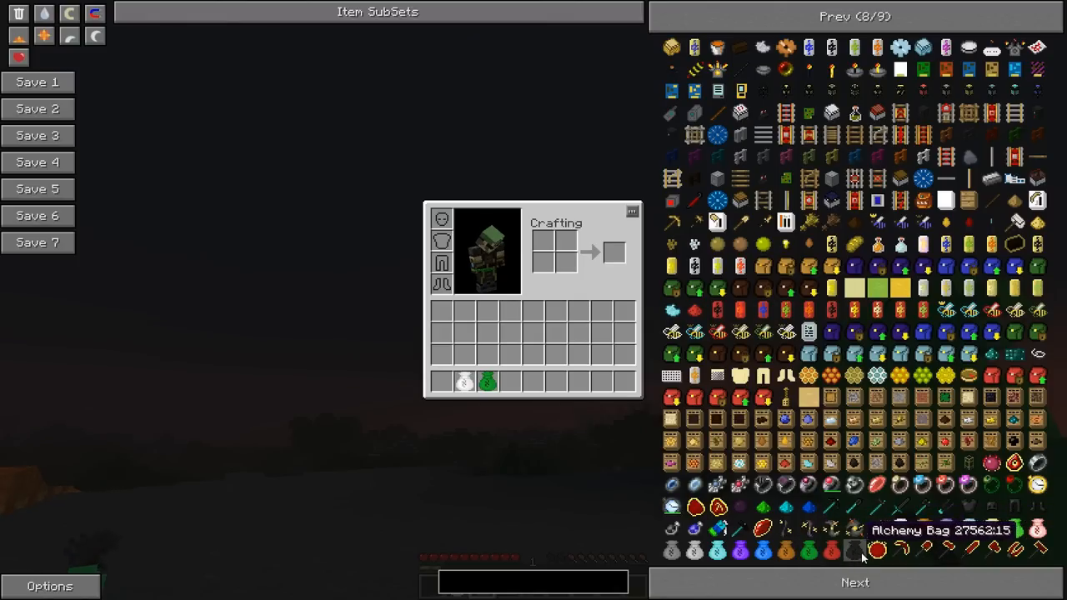
{"action": "mouse_move", "coordinate": [832, 527]}
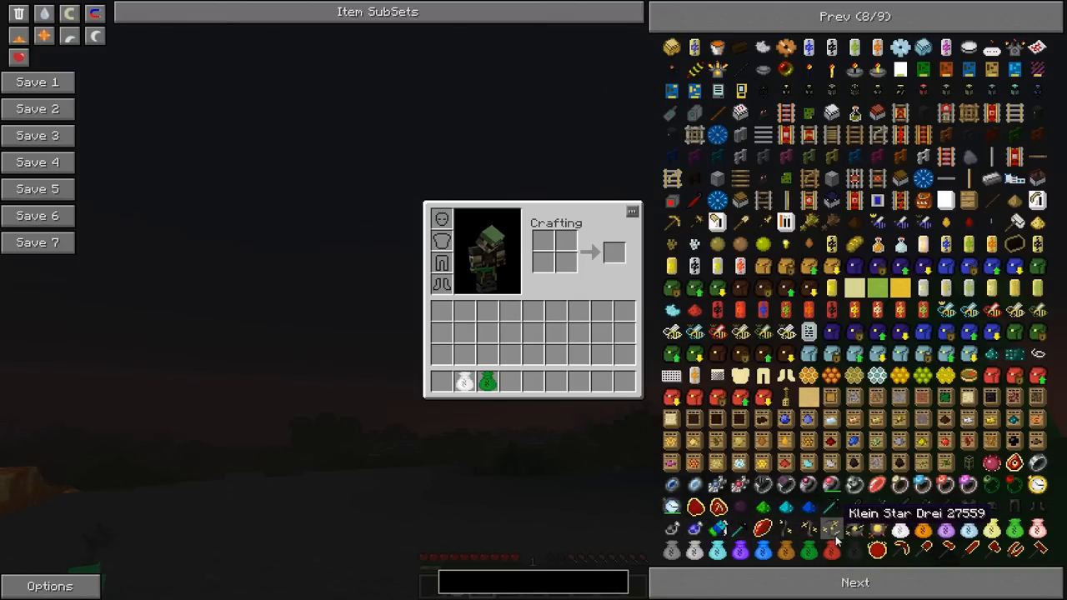
{"action": "mouse_move", "coordinate": [553, 452]}
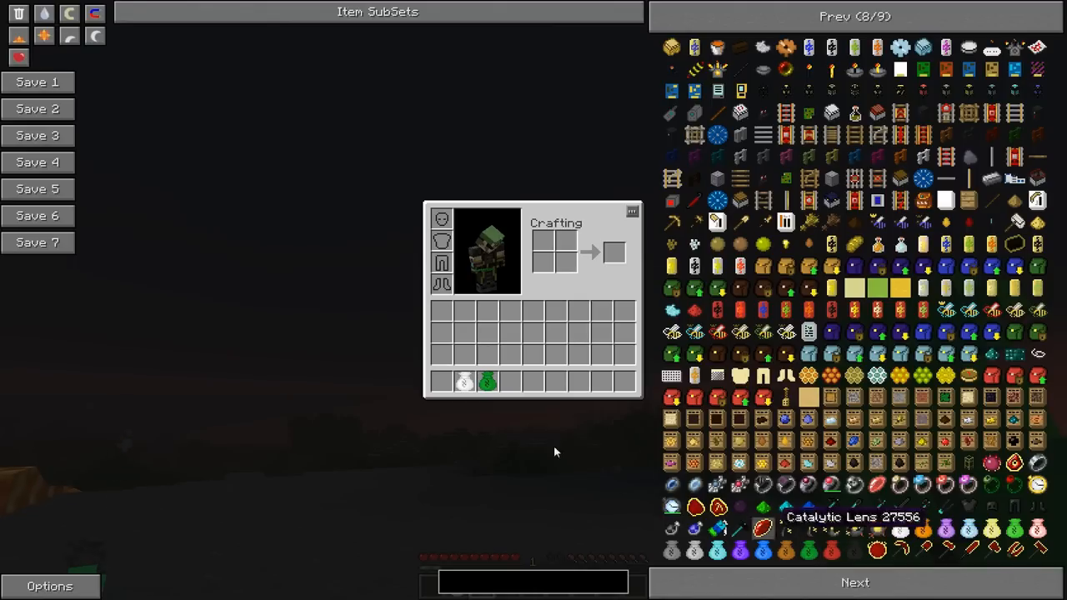
{"action": "mouse_move", "coordinate": [487, 381]}
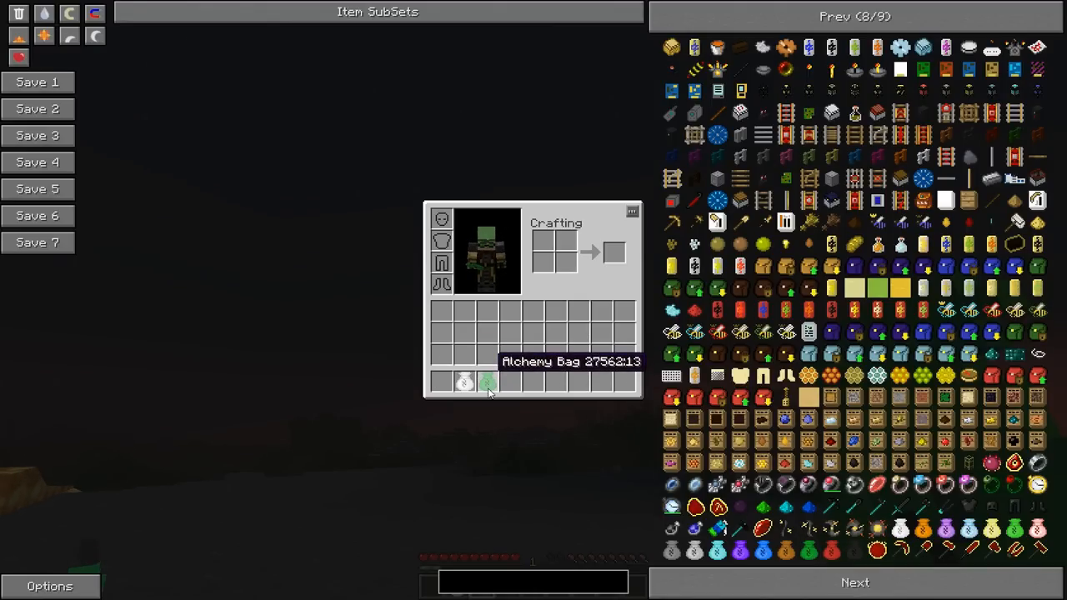
{"action": "mouse_move", "coordinate": [694, 528]}
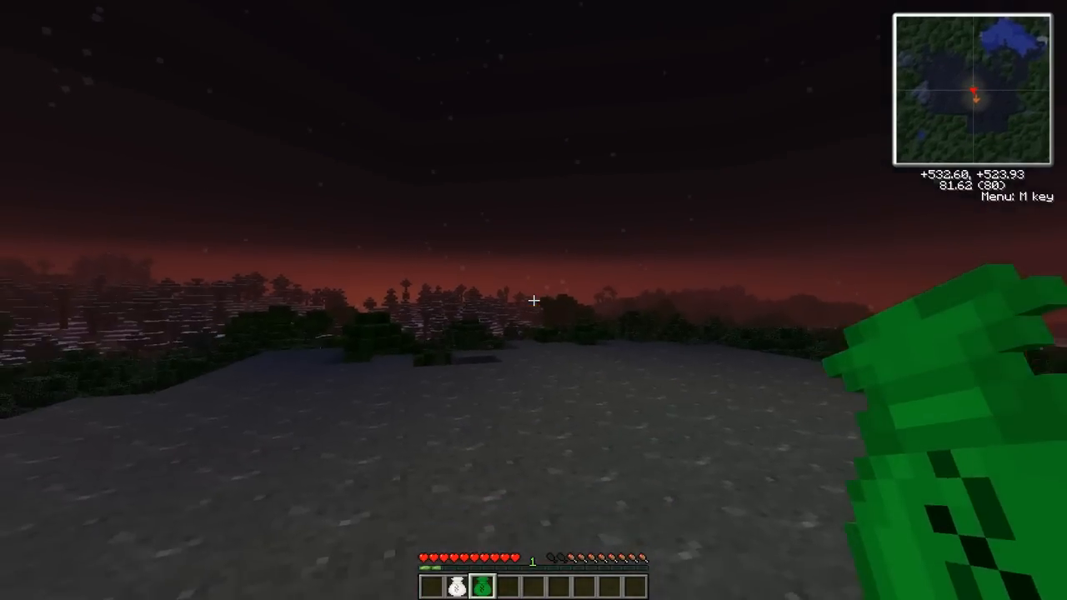
Show the green alchemy bag's own empty storage, separate from the other bag.
{"action": "key", "text": "e"}
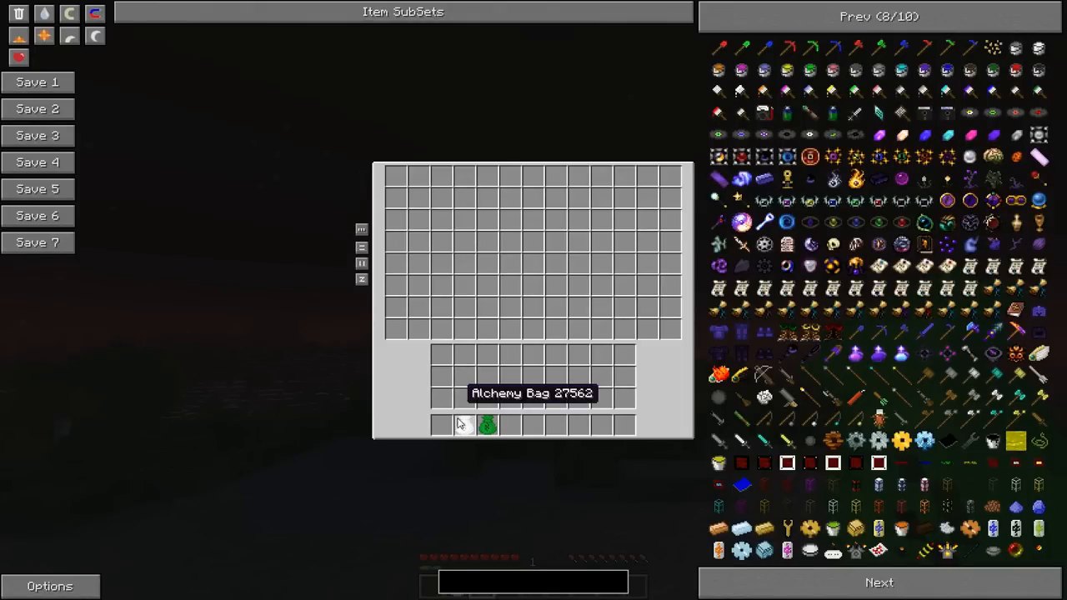